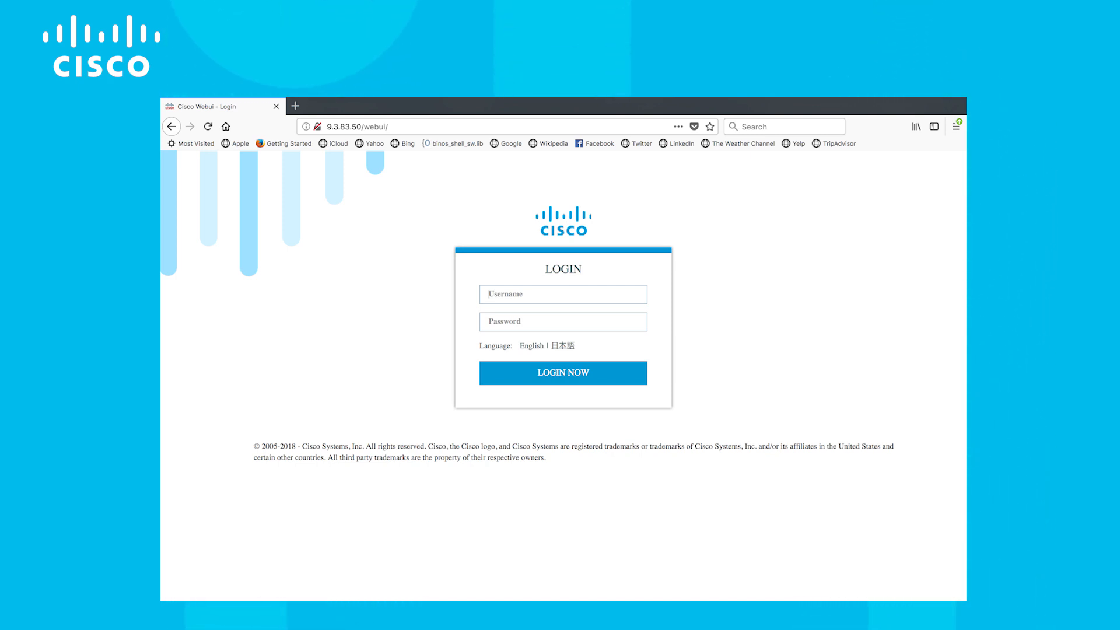
Step: Log in and fill General Settings: Standalone mode, country US, date/time, RADIUS server 9.4.23.50
left_click(563, 373)
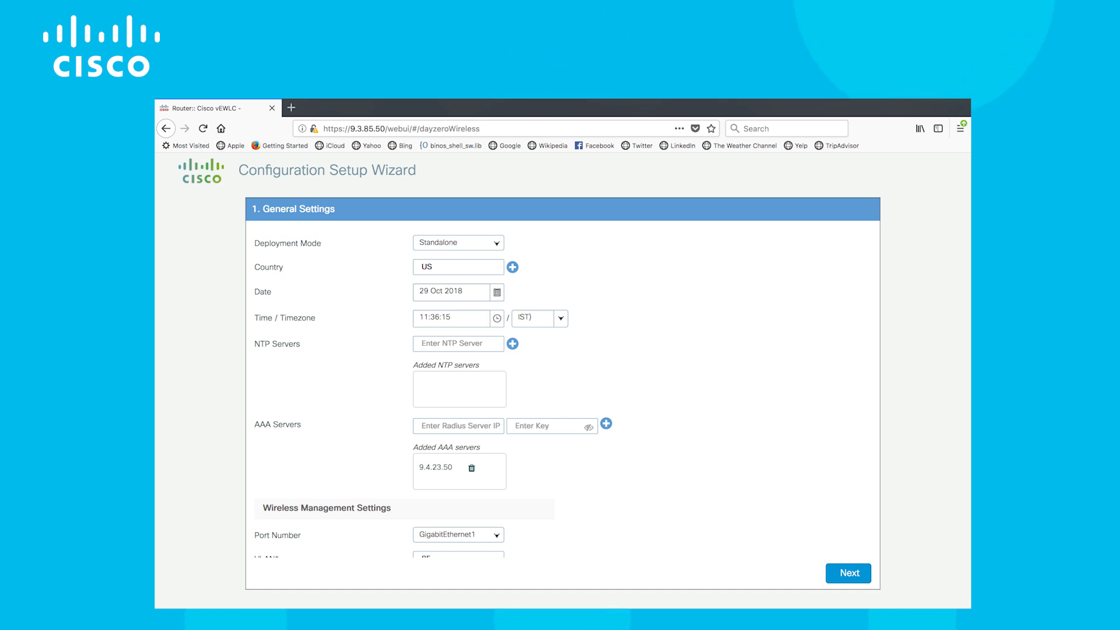
scroll("down", 3)
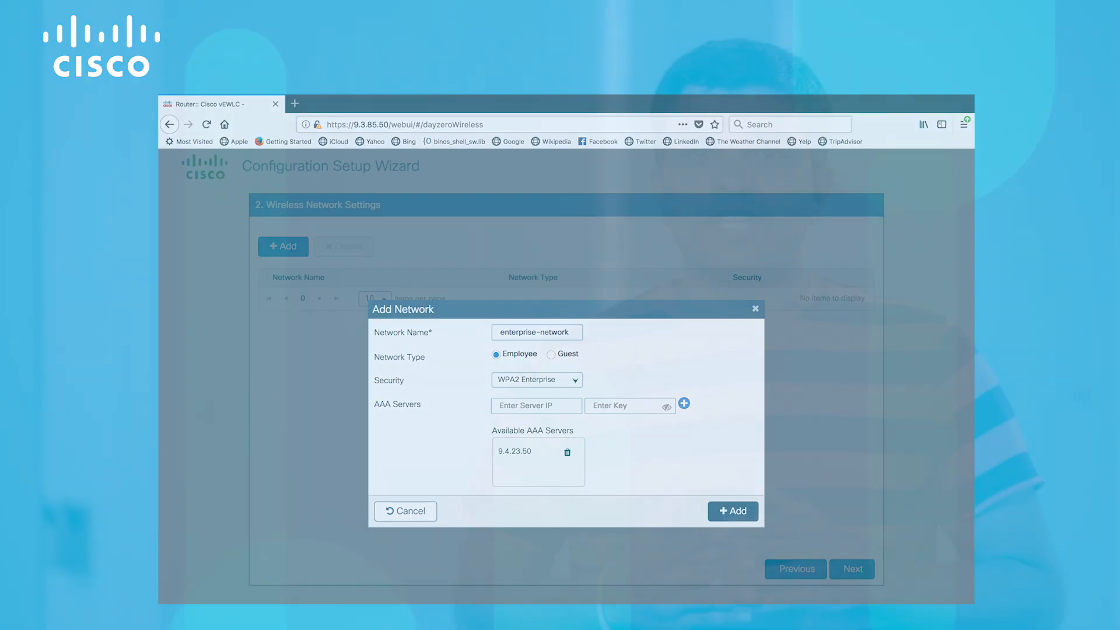
Step: Add employee network 'enterprise-network' with WPA2 Enterprise security and continue to Advanced Settings
left_click(732, 511)
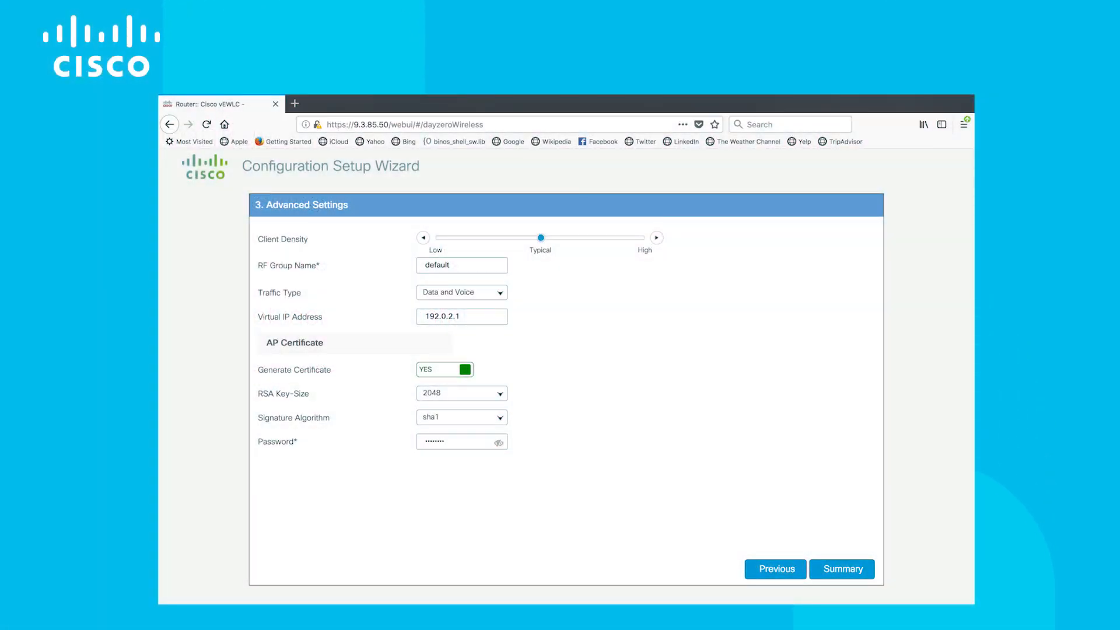